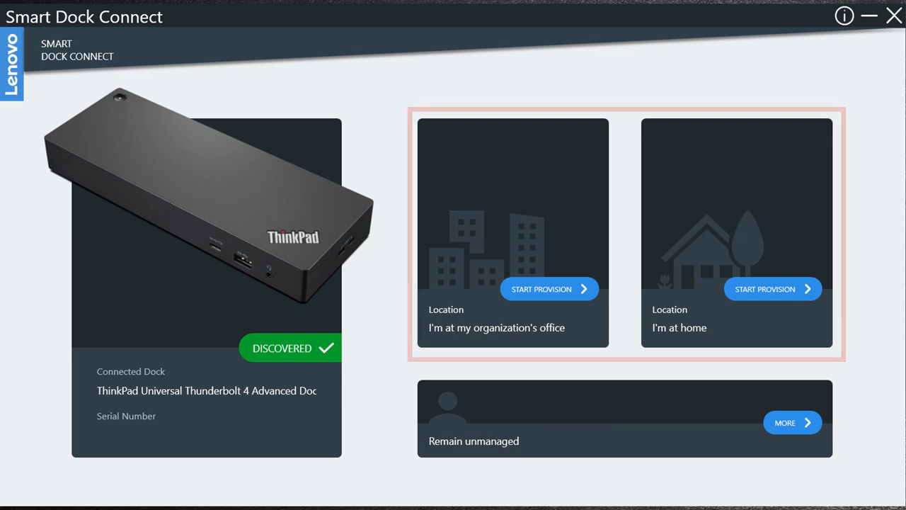
# Start provisioning the ThinkPad Thunderbolt 4 dock from the "I'm at home" card.
pyautogui.click(512, 219)
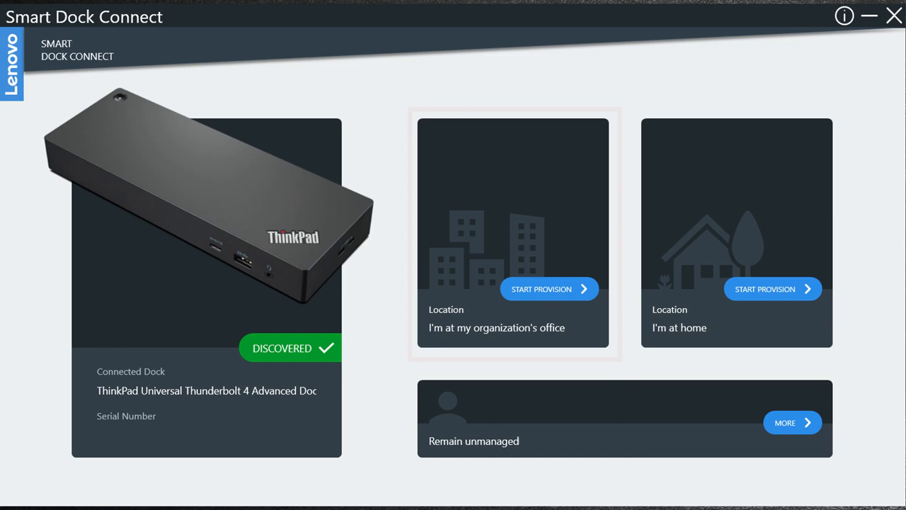
pyautogui.click(736, 234)
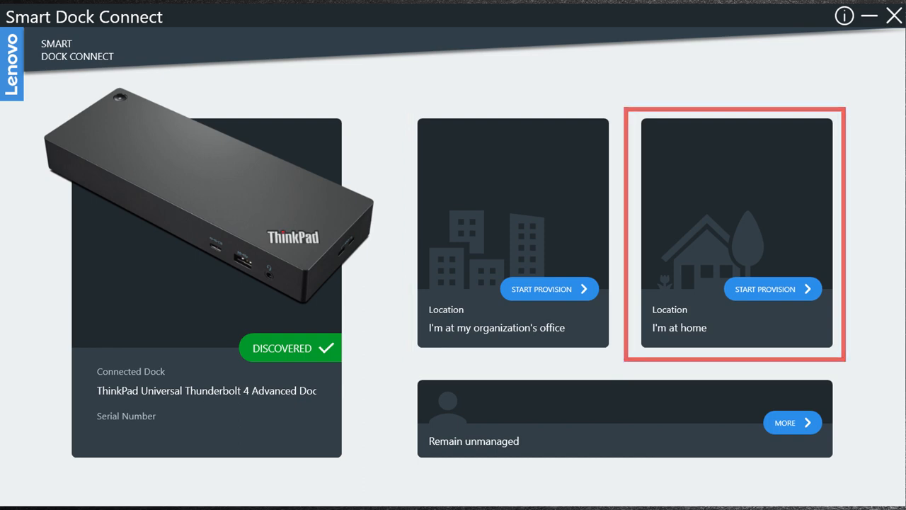
pyautogui.click(772, 288)
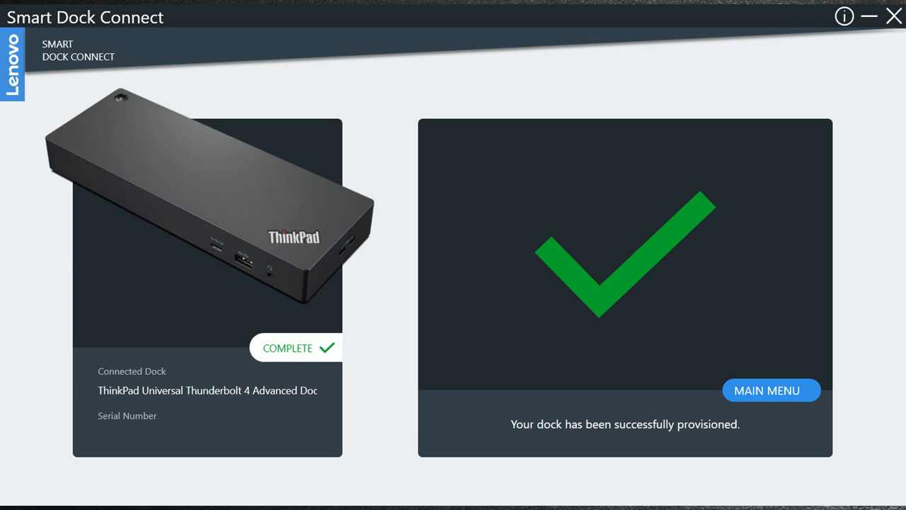
pyautogui.scroll(-3)
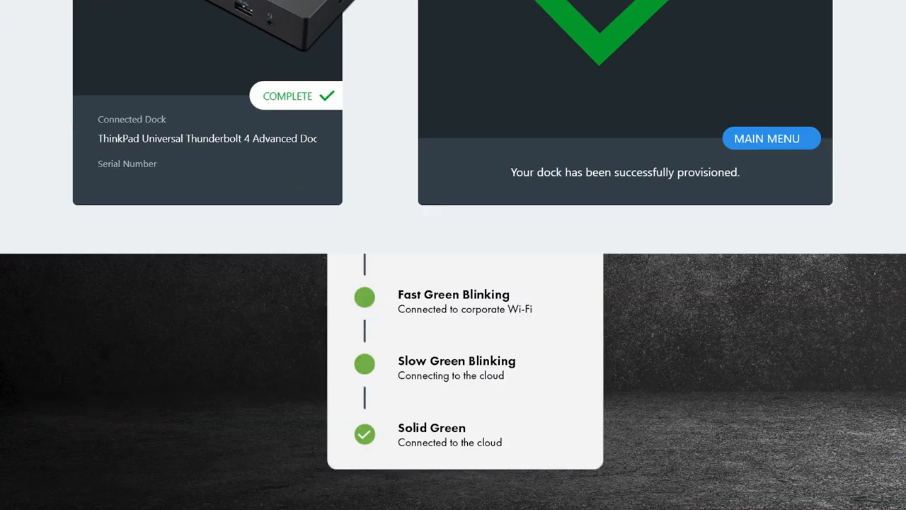